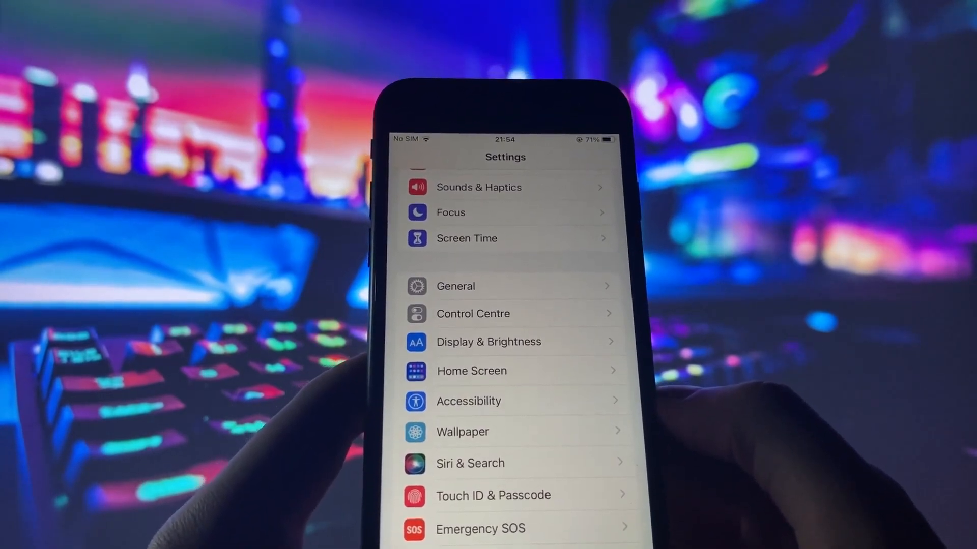
- Open the General section of iOS Settings
click(455, 286)
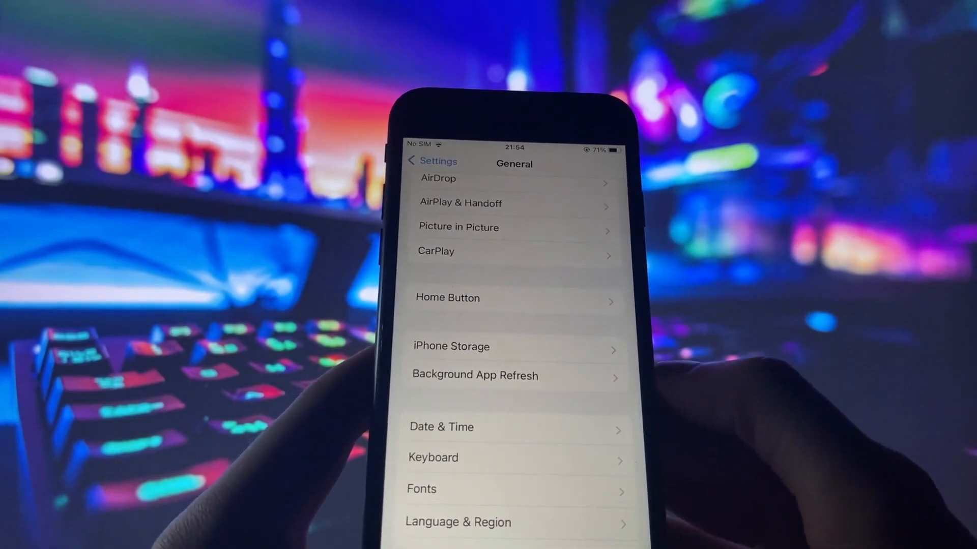
- Set Background App Refresh to Wi-Fi & Mobile Data and return to the per-app list
click(475, 375)
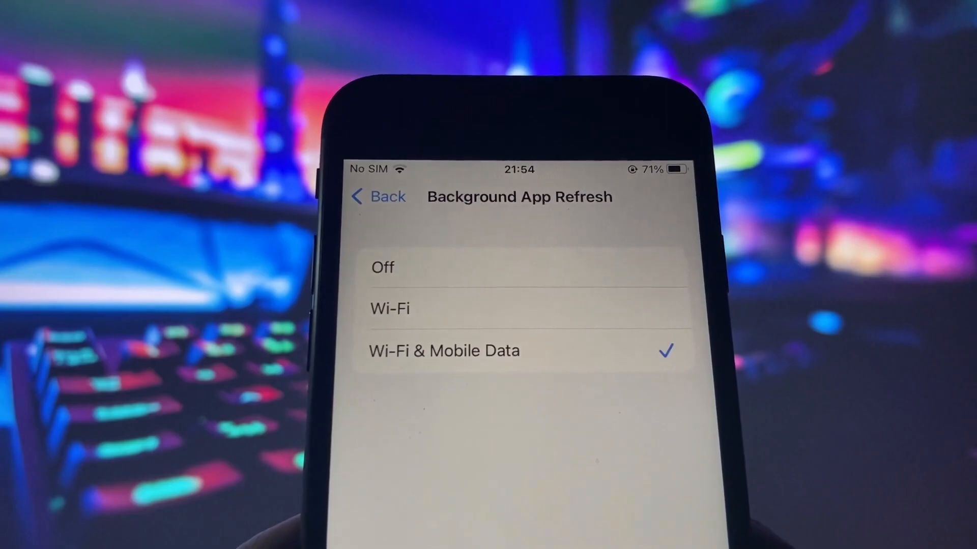
click(377, 197)
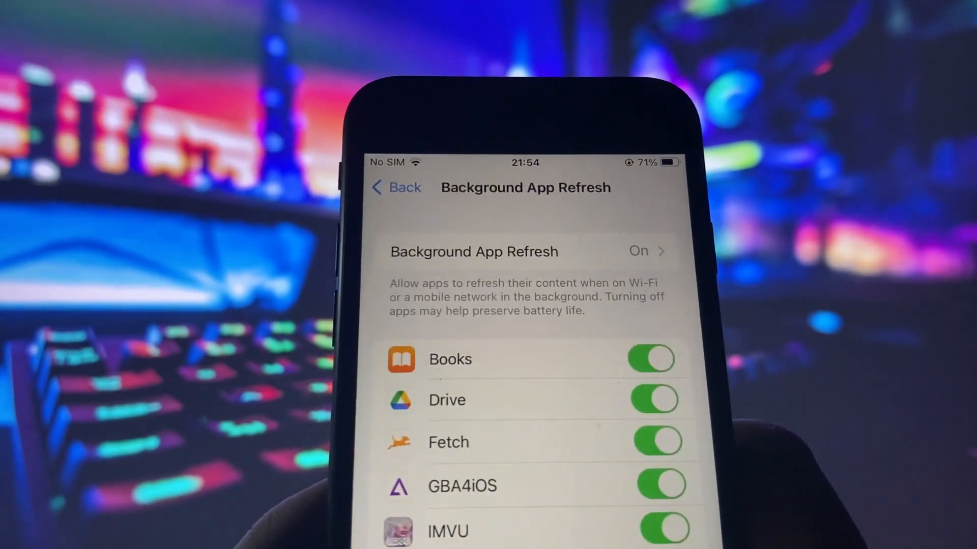